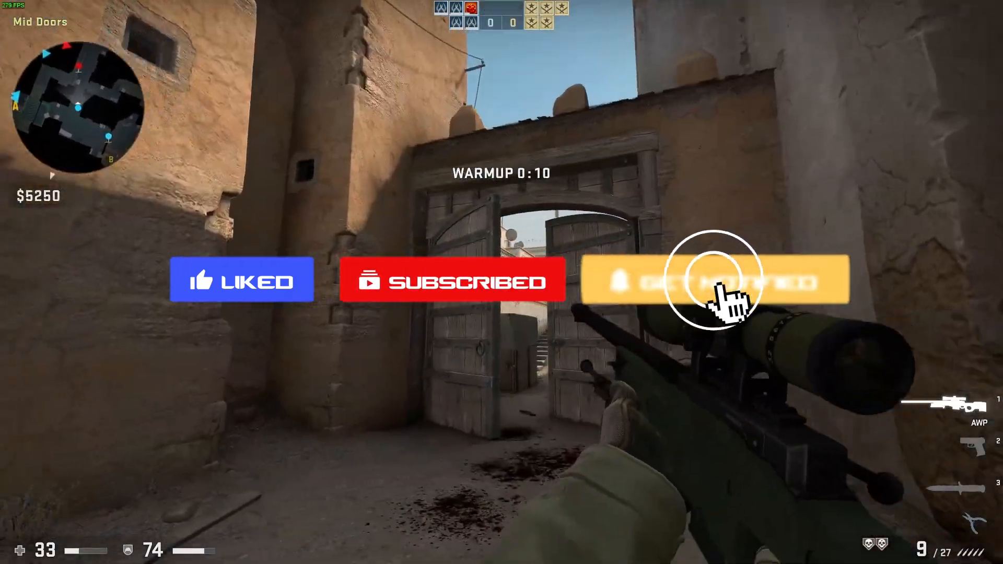
- Scope in and fire the Dual Berettas at the enemy bot down Upper Tunnel
right_click(502, 282)
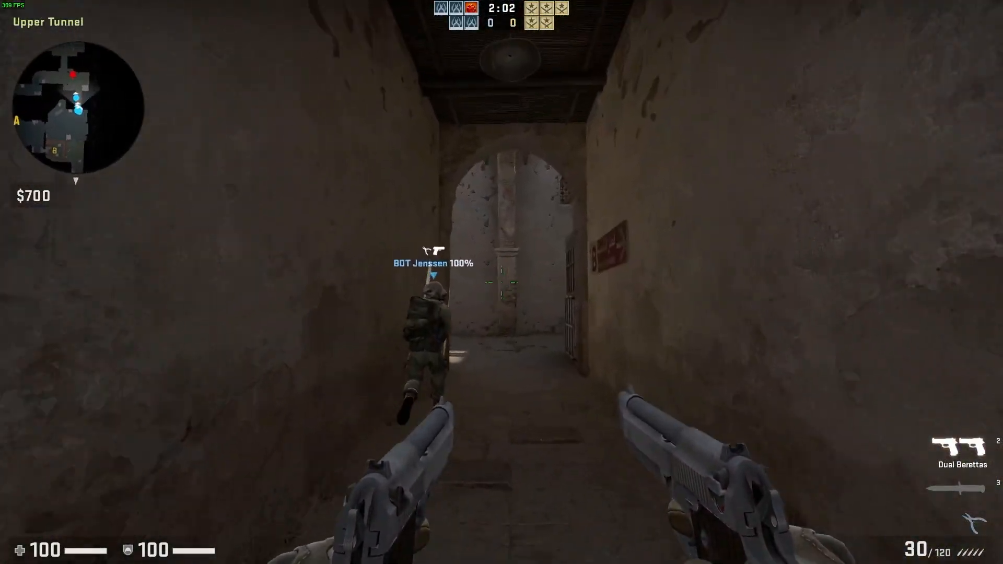
click(502, 282)
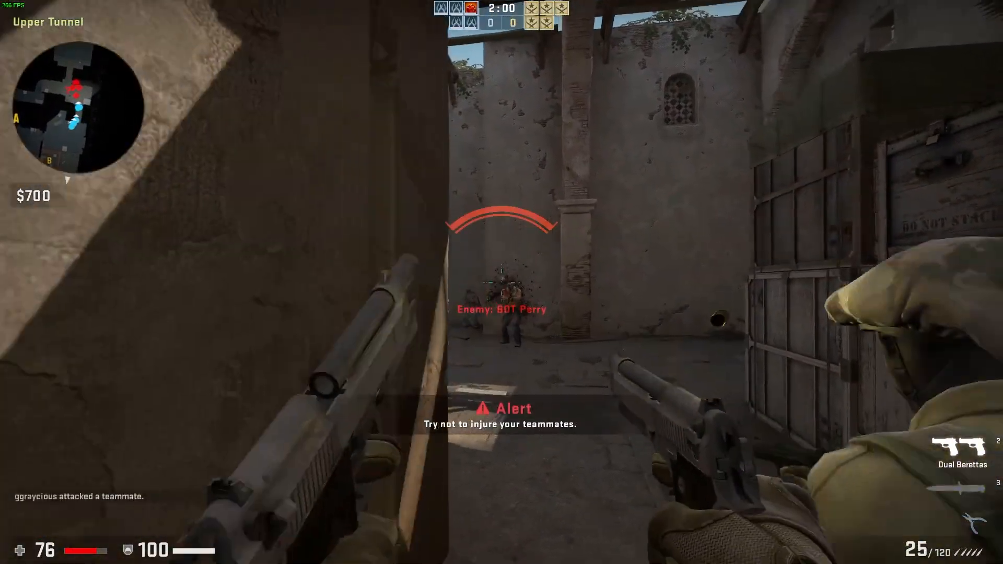
click(502, 282)
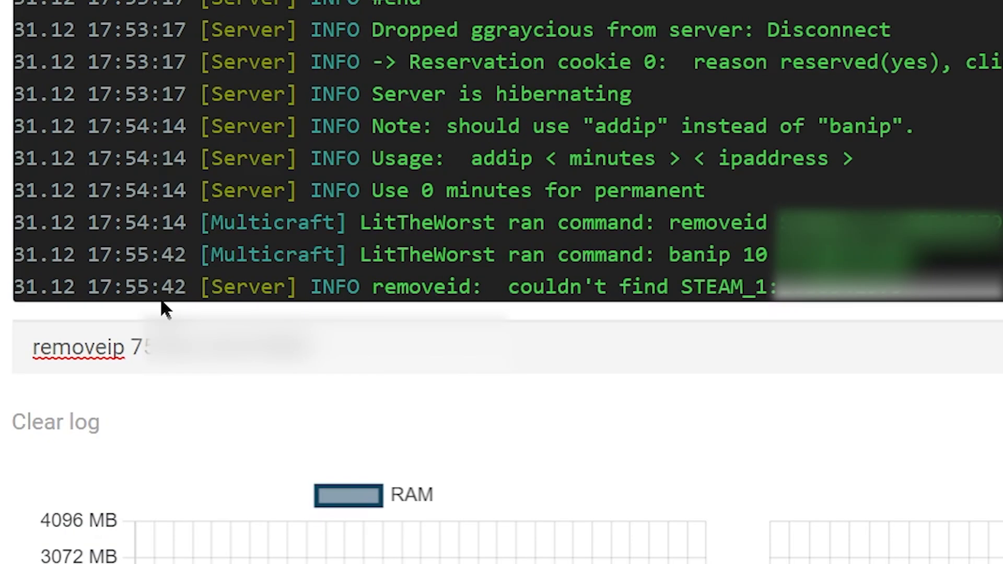
- Enter listid while moving to the Kawari server's View Server overview page
text(listid)
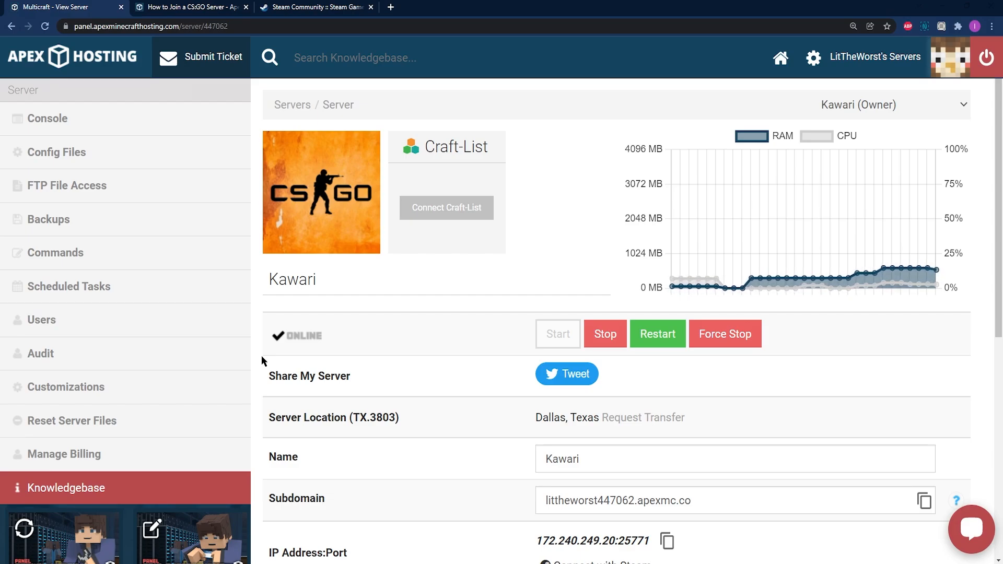
mouse_move(508, 434)
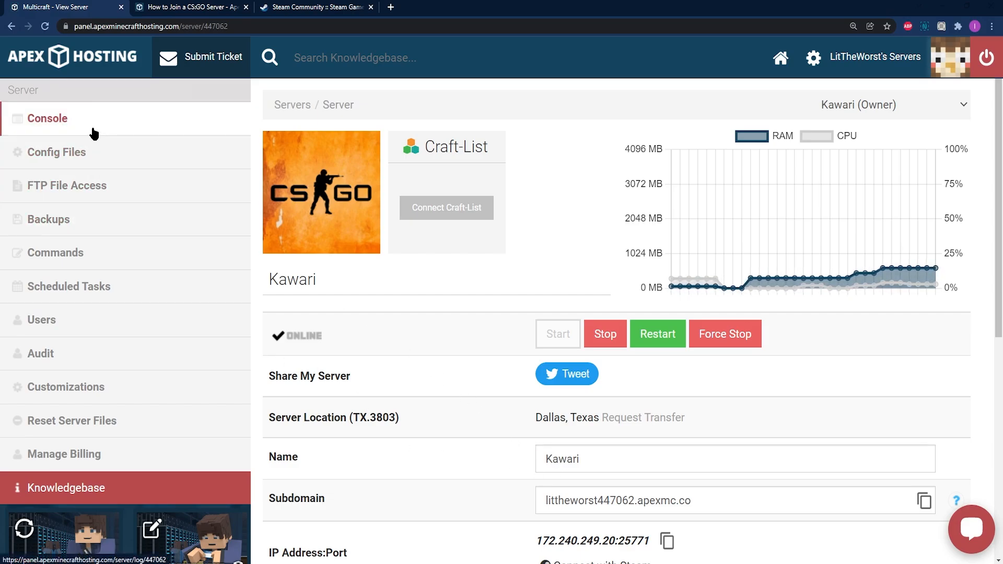
- Run status in the Kawari console to list the connected player and bots with IDs
click(52, 118)
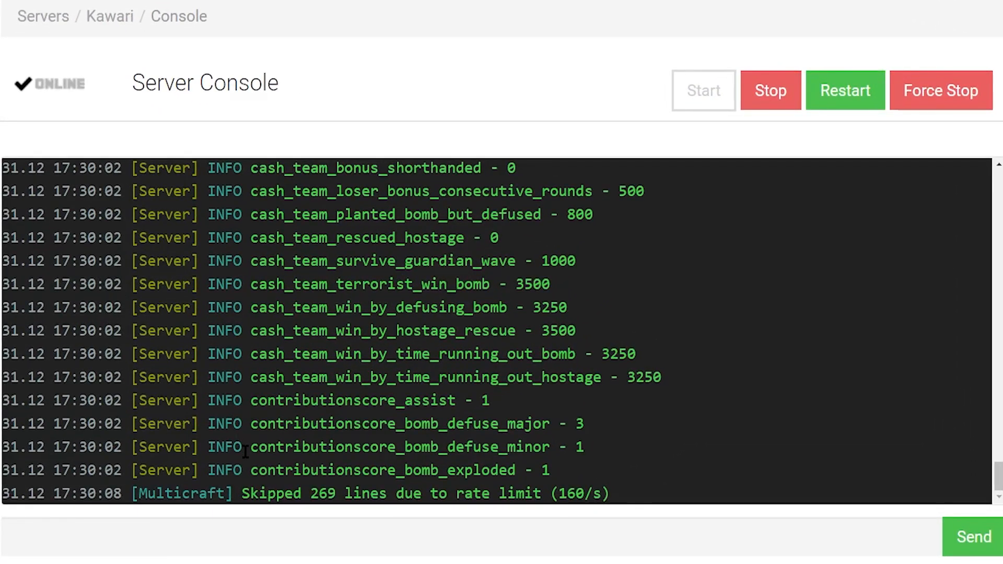
text(s)
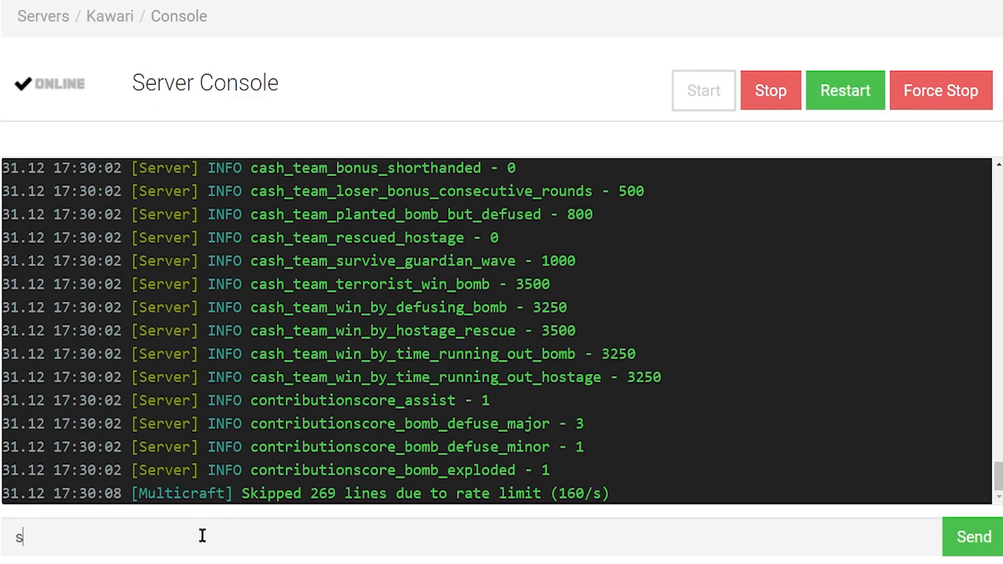
text(tat)
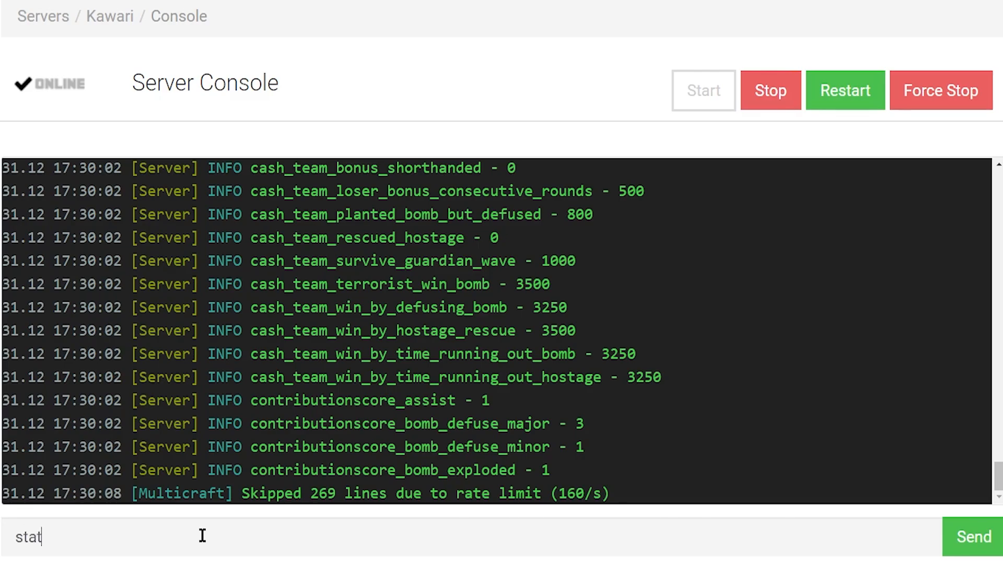
click(972, 537)
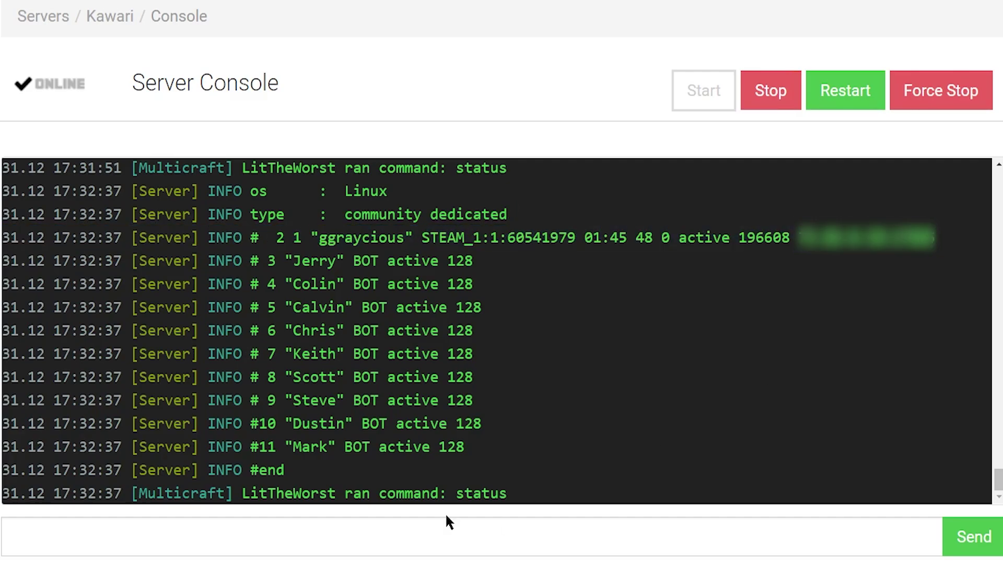
mouse_move(427, 242)
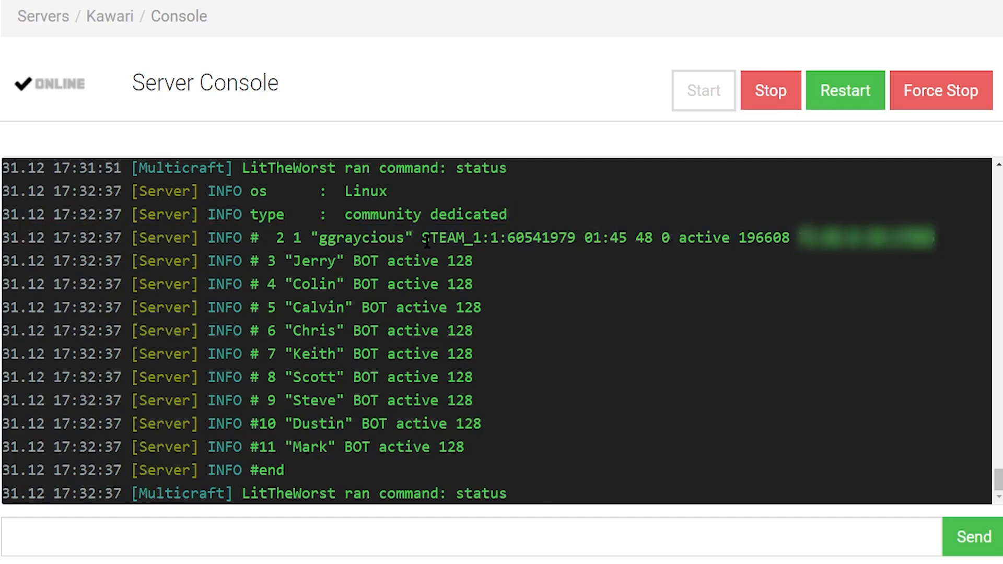
- Select the player's STEAM_ ID in the status output to copy it for removeid
double_click(502, 238)
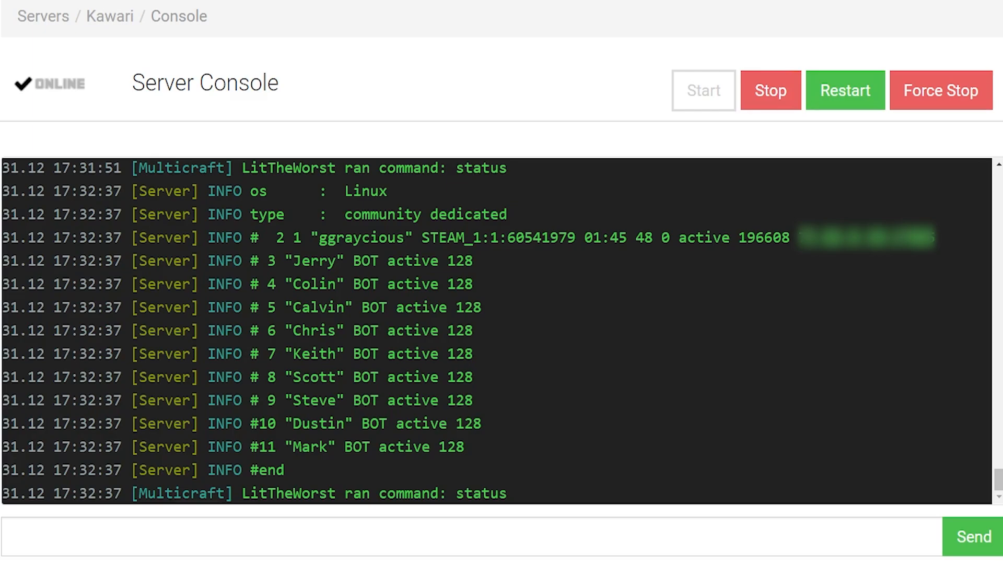
mouse_move(607, 330)
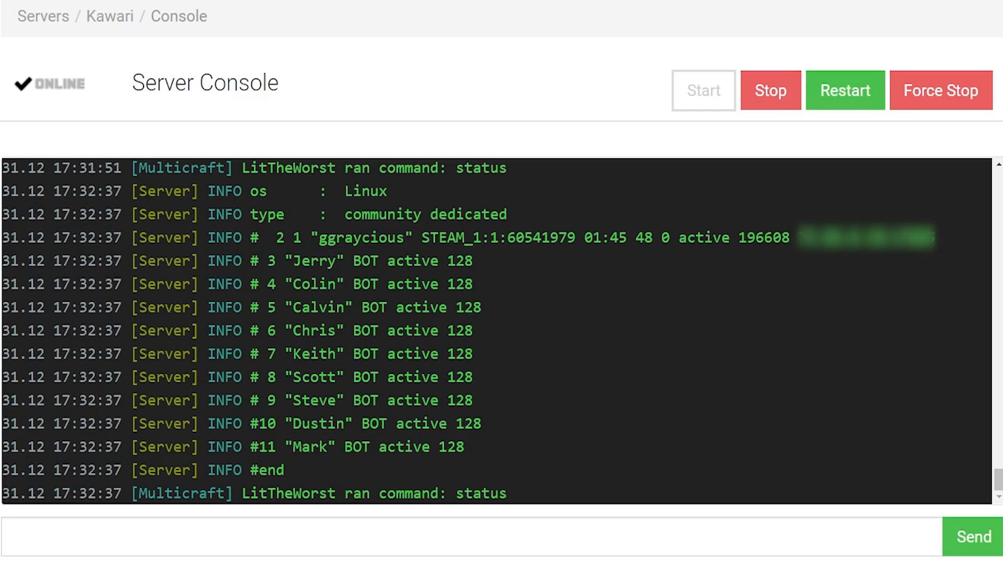
mouse_move(487, 157)
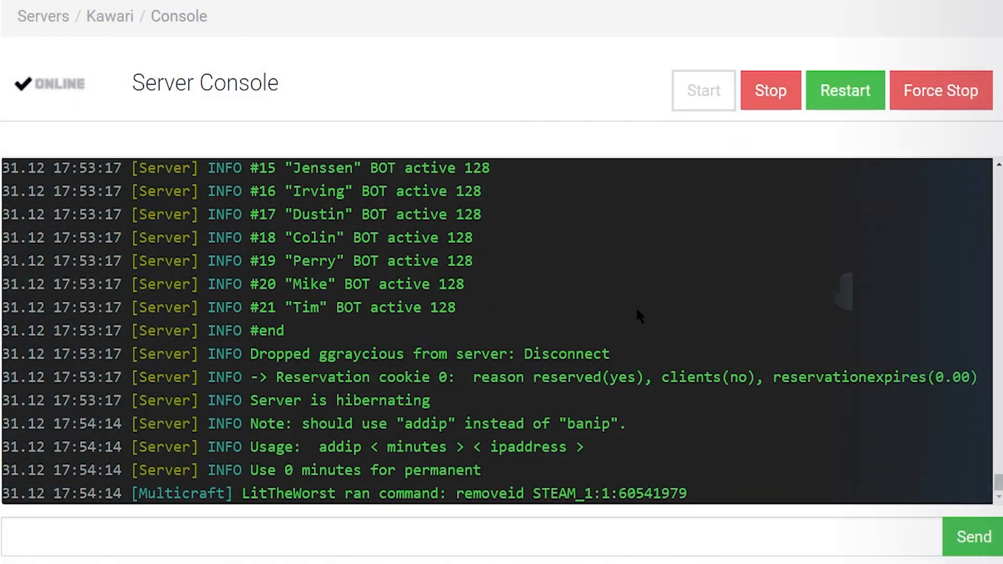
- Start a banip command with the player's IP address in the console command field
scroll(up, 3)
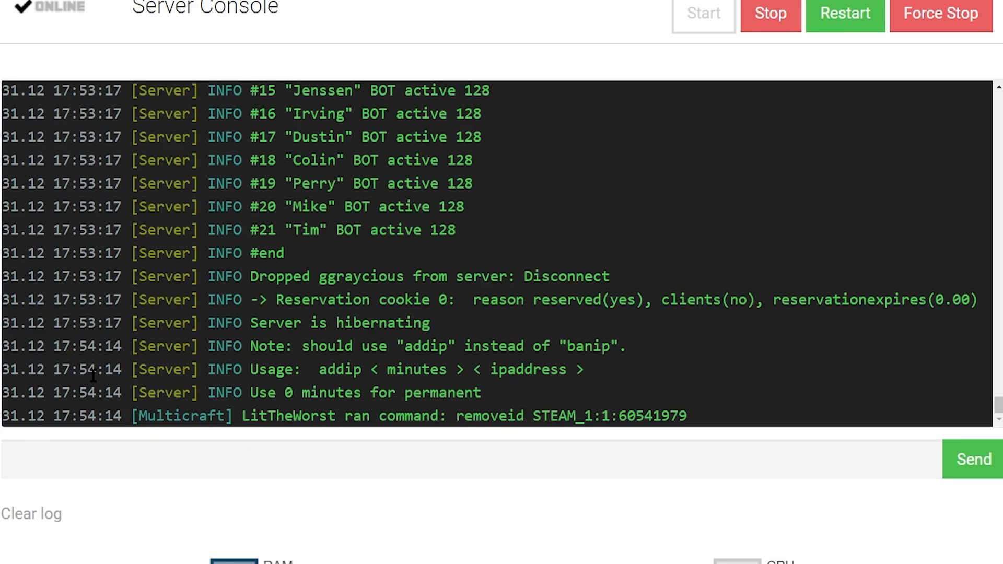
click(448, 459)
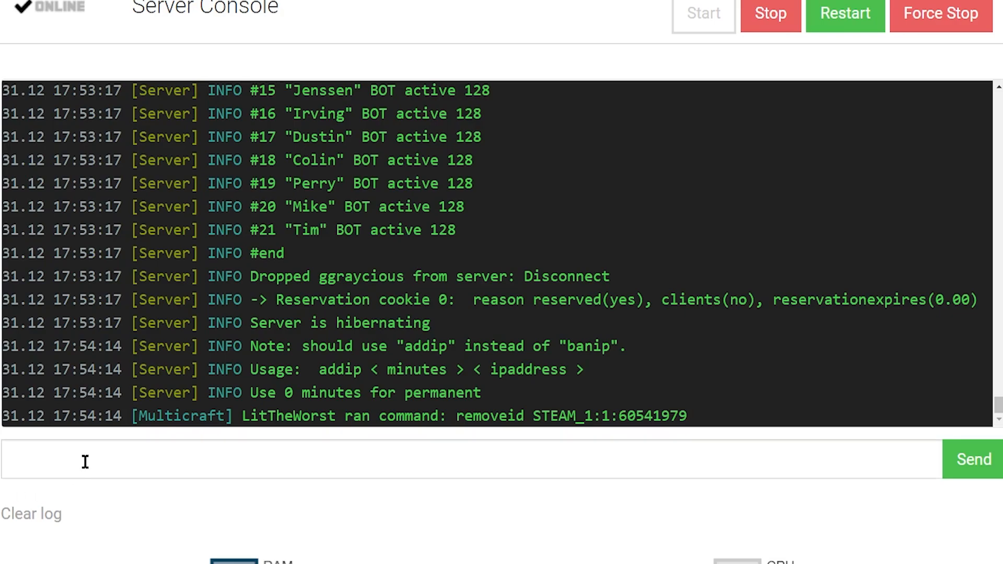
text(ban)
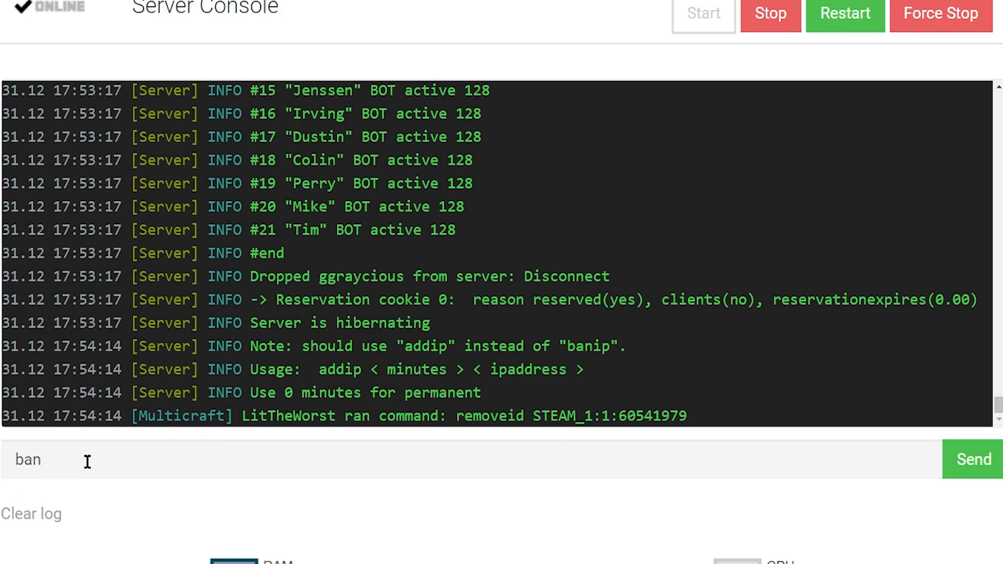
text(ip)
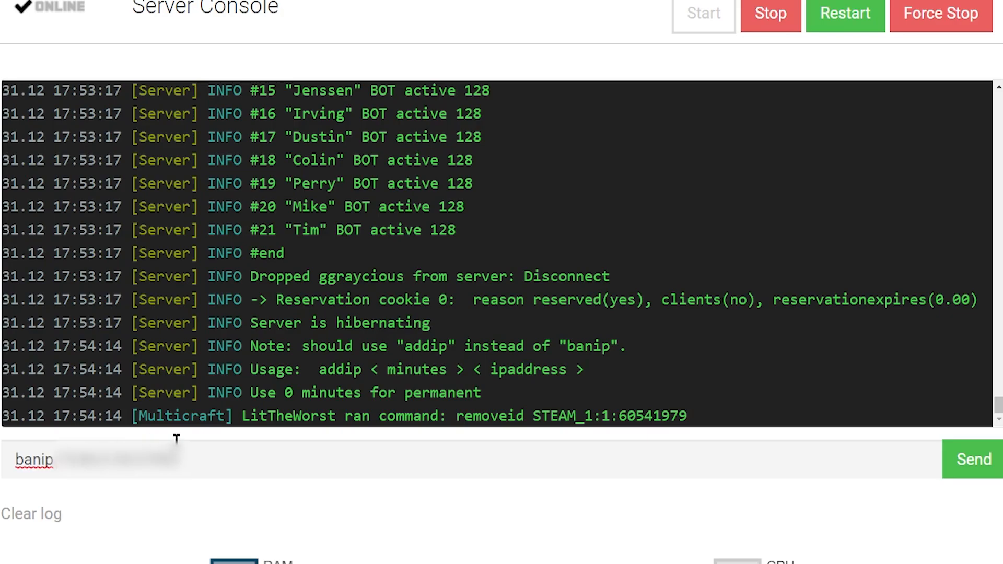
mouse_move(255, 436)
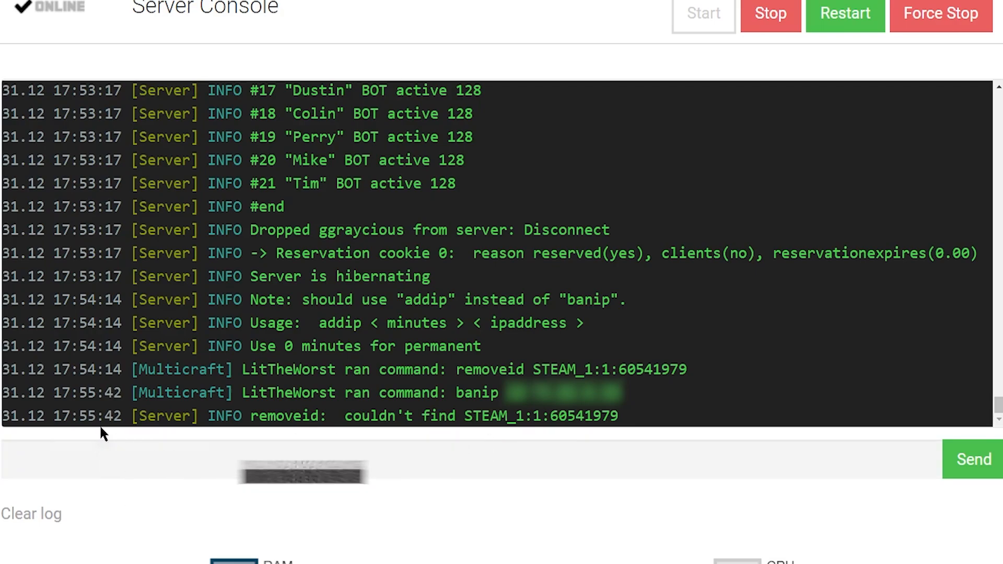
- Run removeip with the player's IP address to lift the IP ban
click(301, 460)
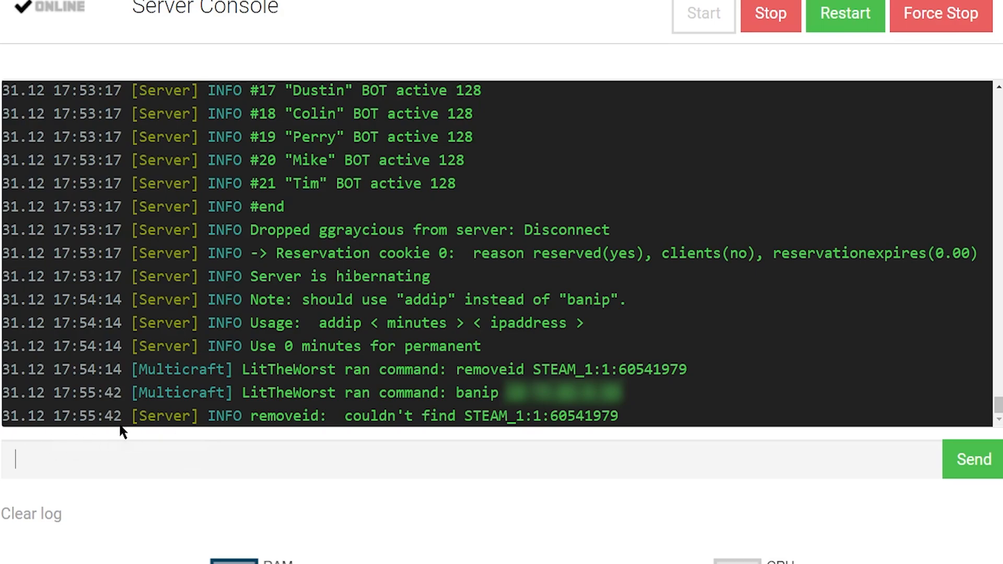
text(remov)
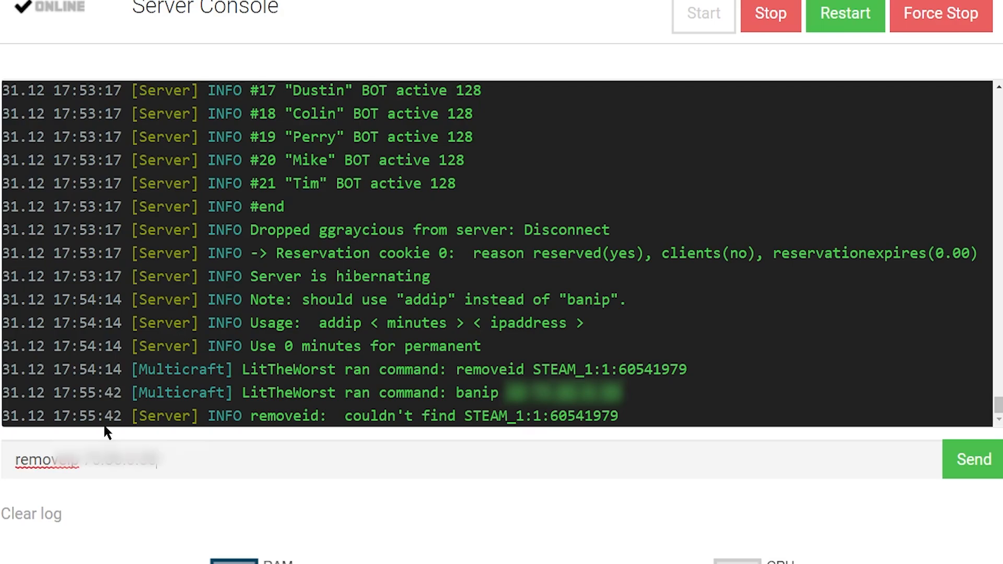
click(972, 460)
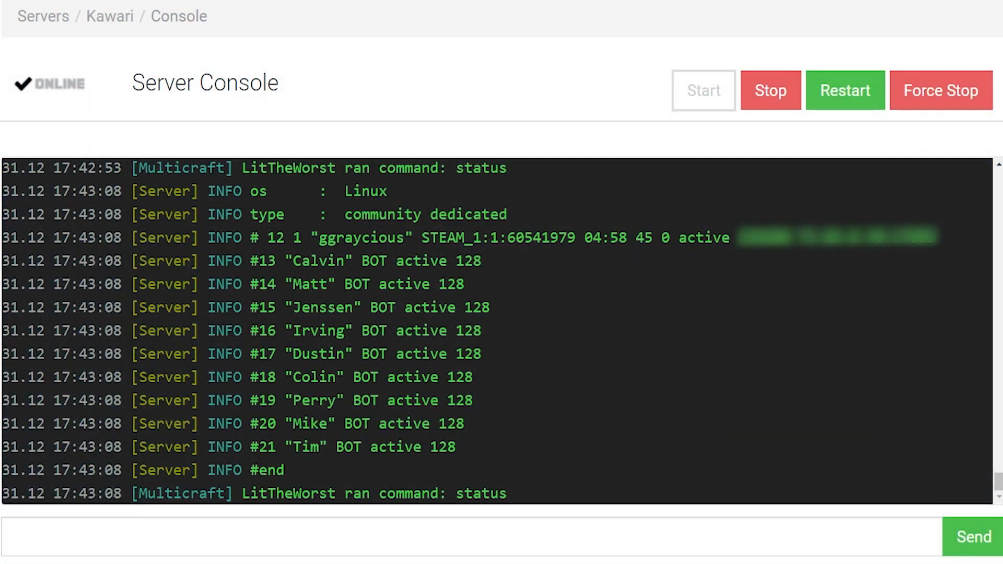
mouse_move(116, 97)
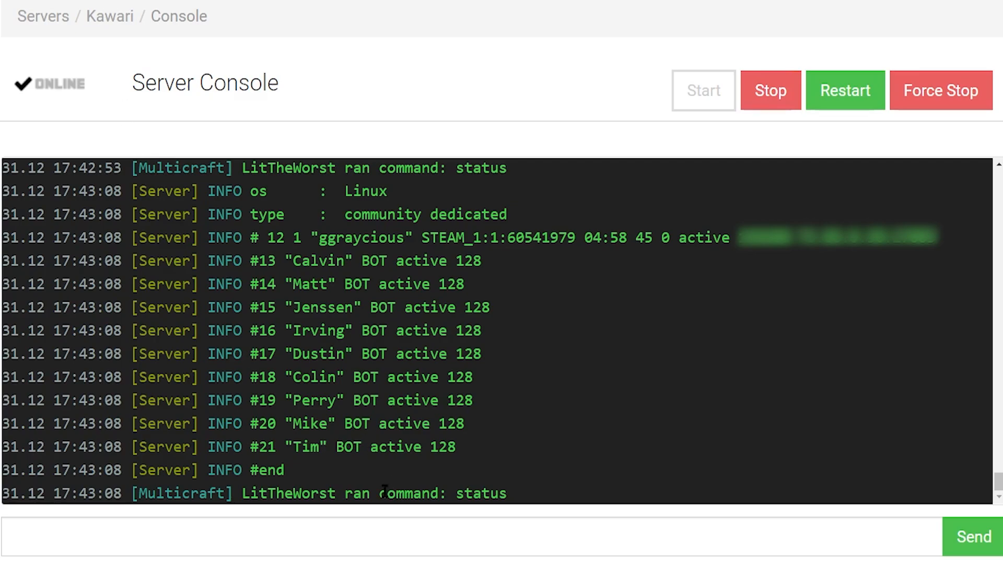
double_click(499, 237)
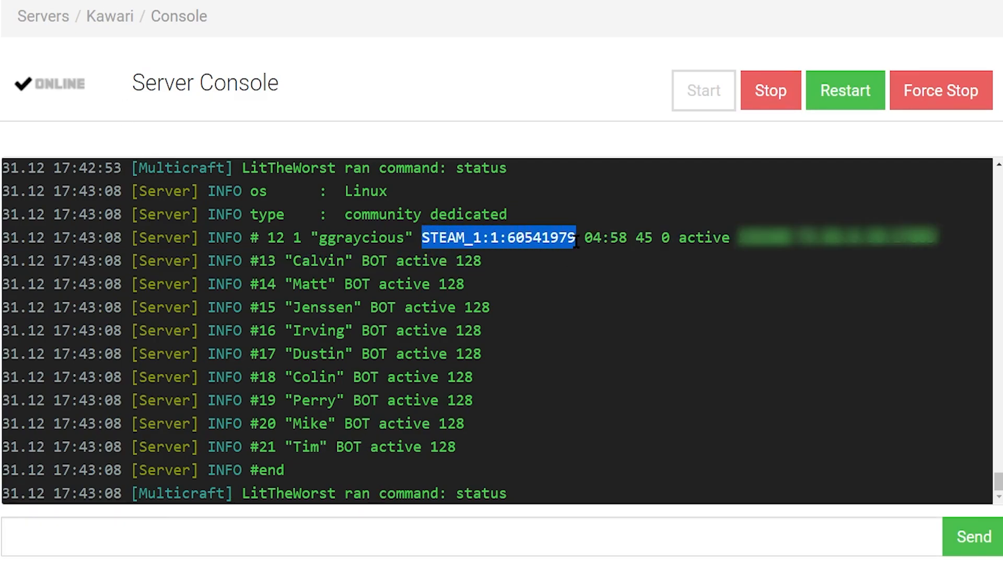
mouse_move(508, 239)
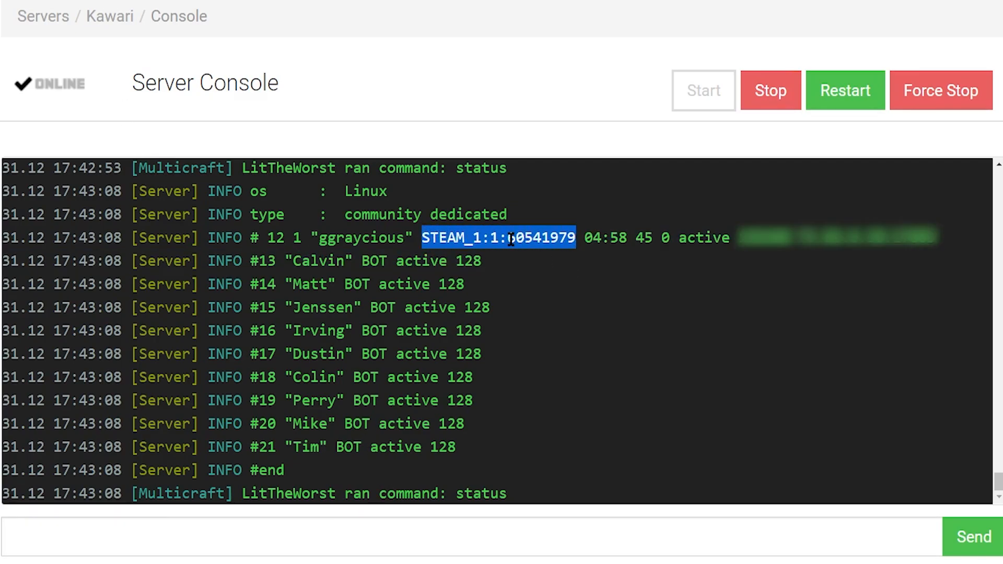
text(bani[)
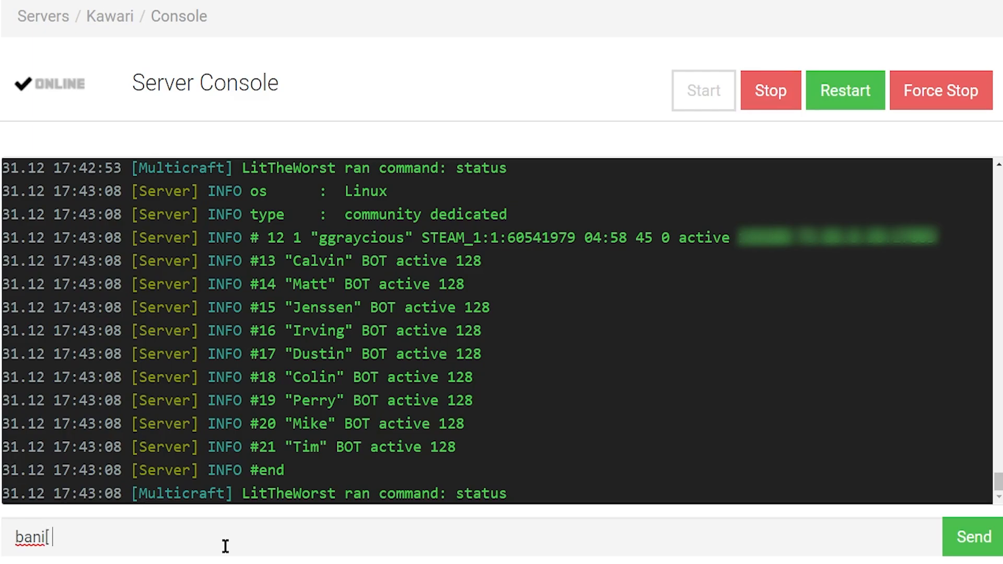
text(p)
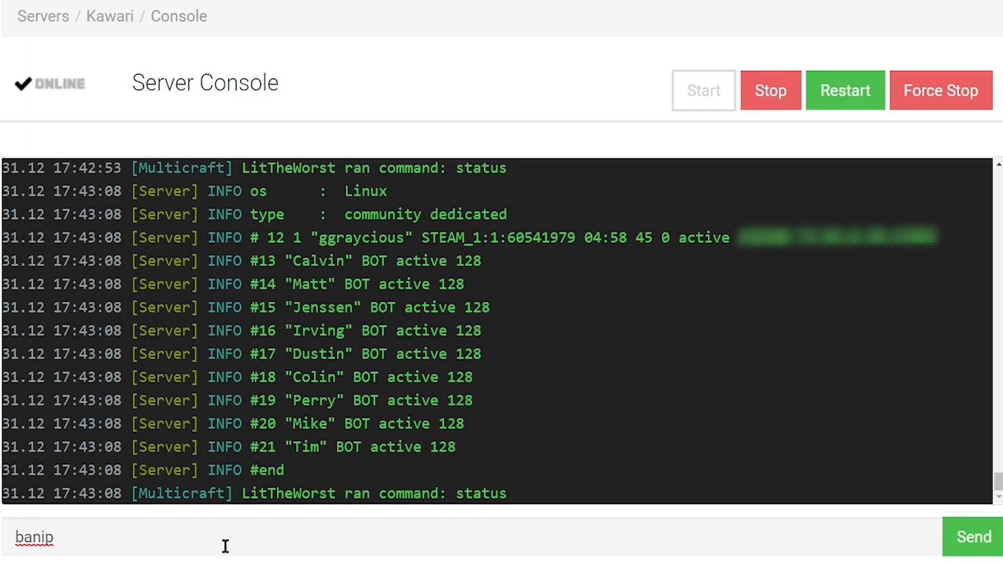
text(10)
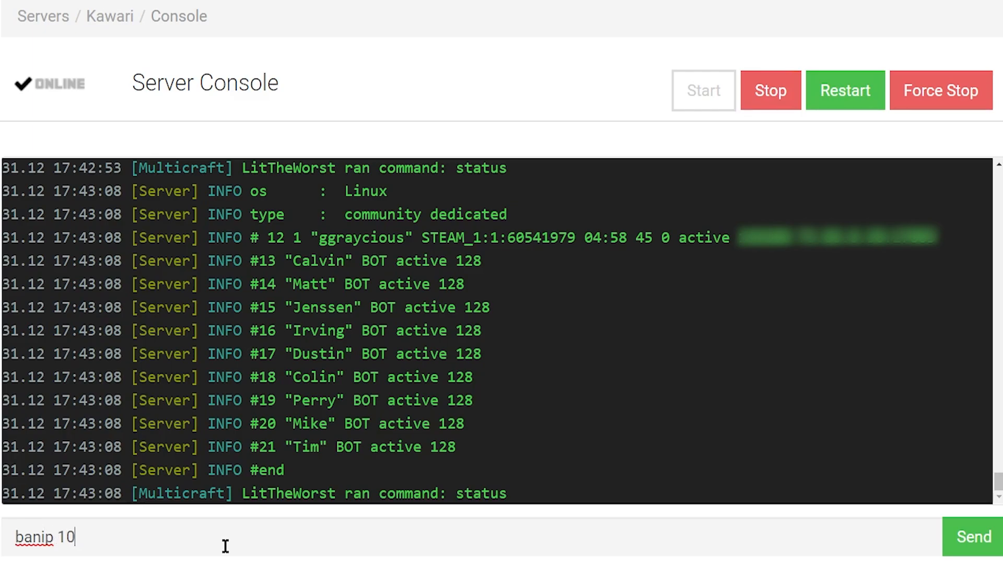
text(STEAM_1:1:60541979)
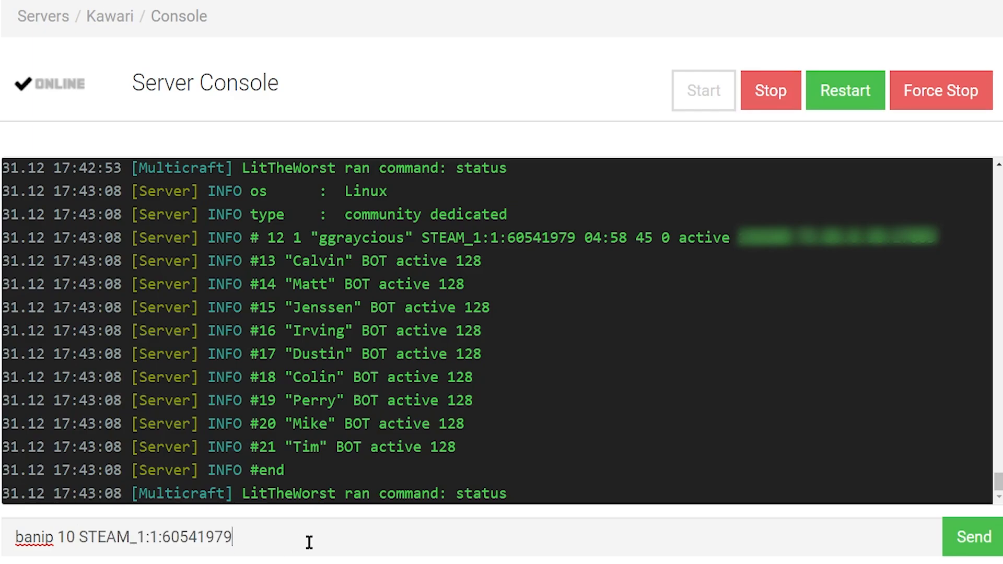
mouse_move(187, 513)
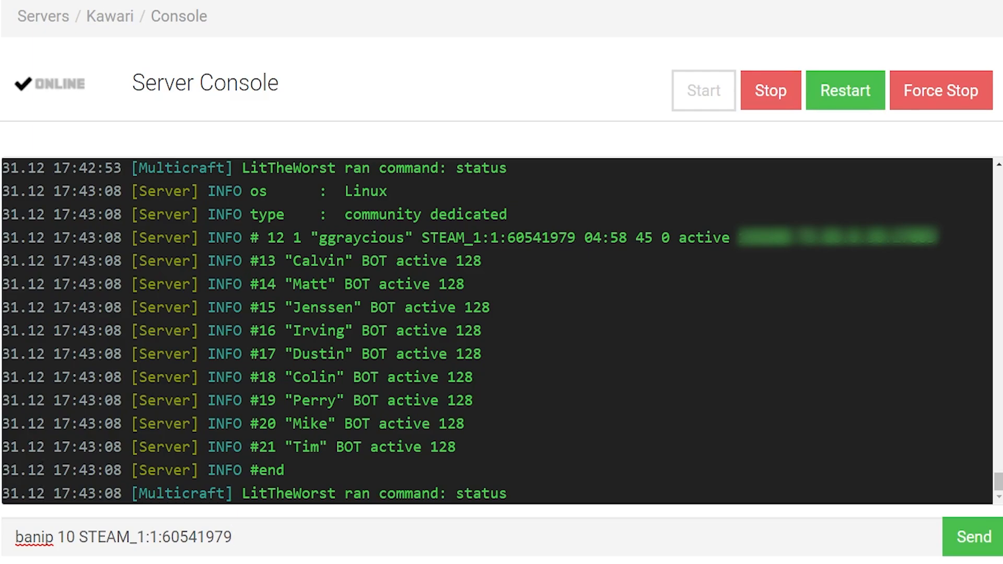
click(973, 537)
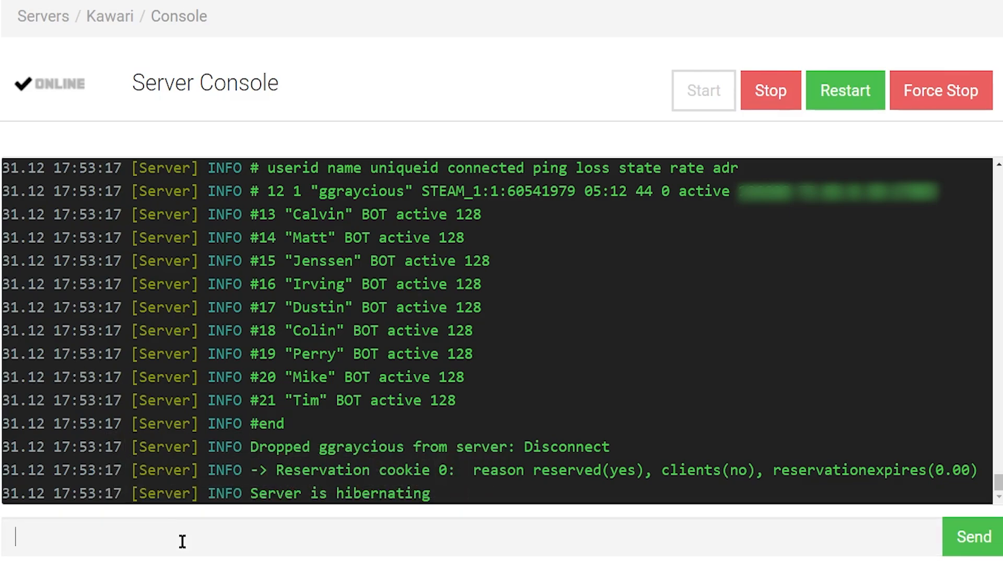
mouse_move(428, 232)
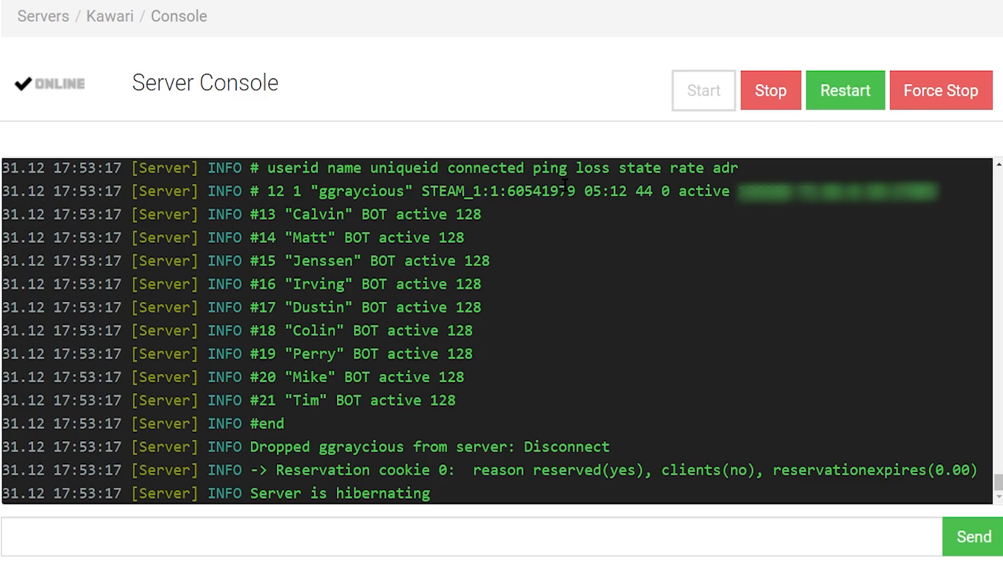
mouse_move(486, 487)
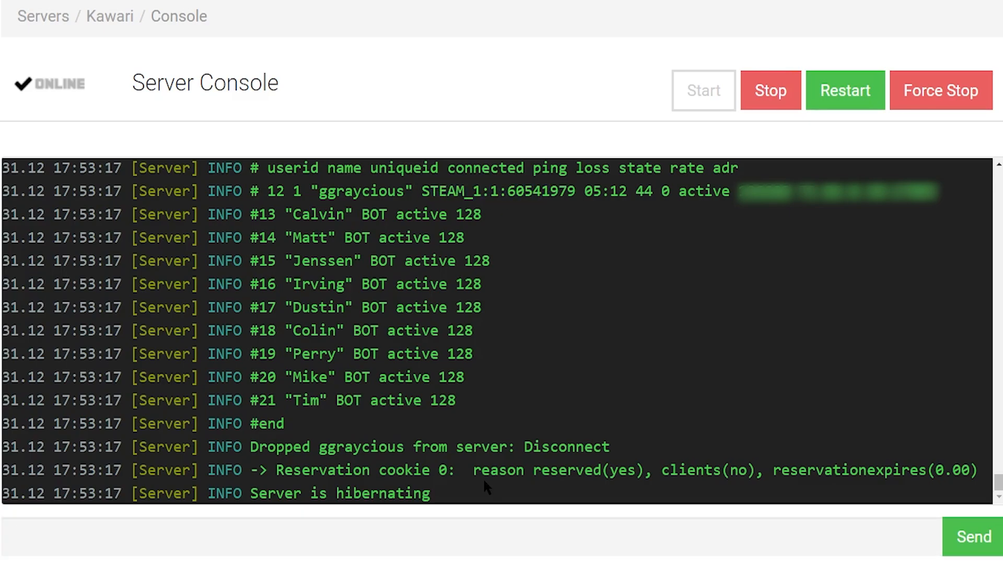
click(448, 537)
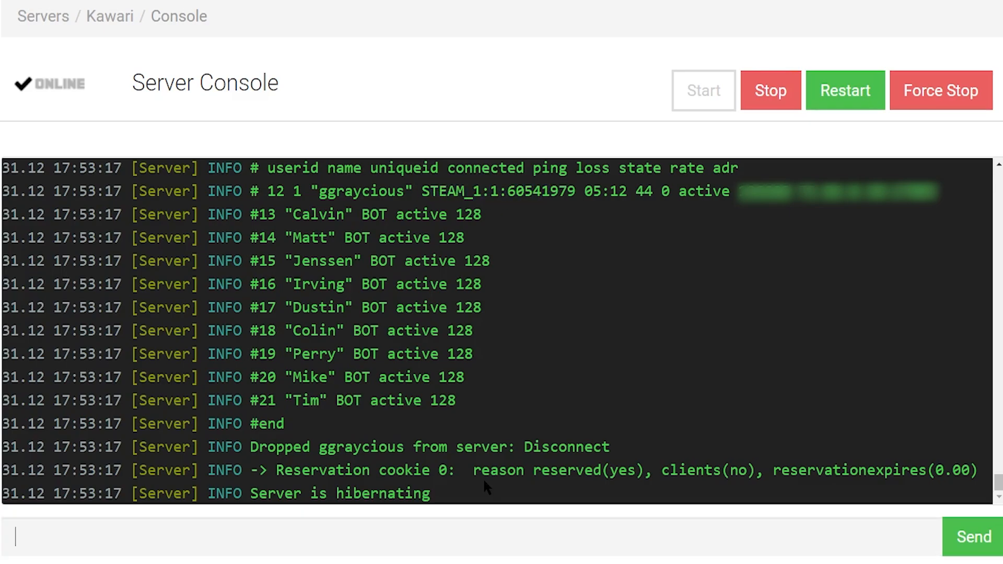
text(removeid)
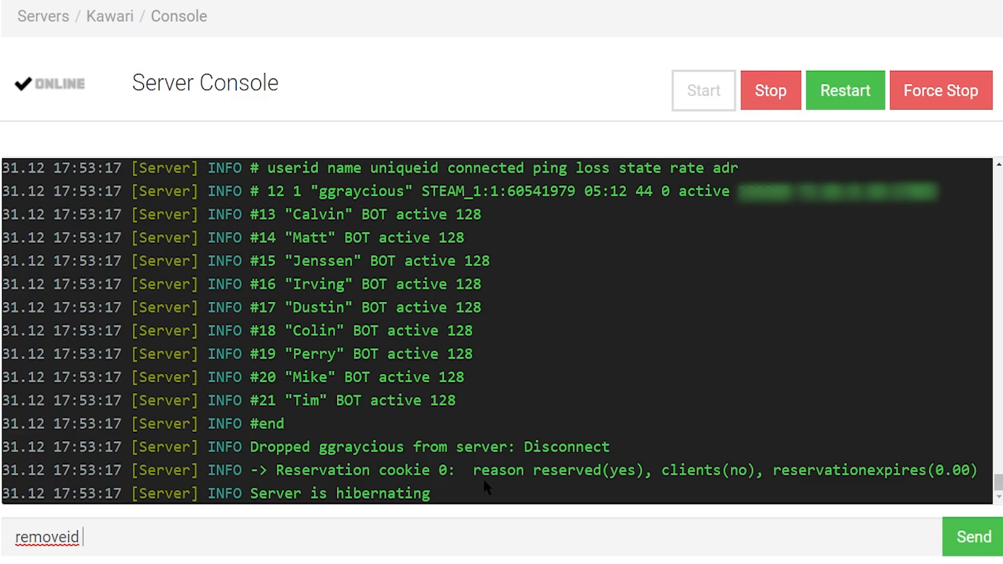
text(STEAM_1:1:60541979)
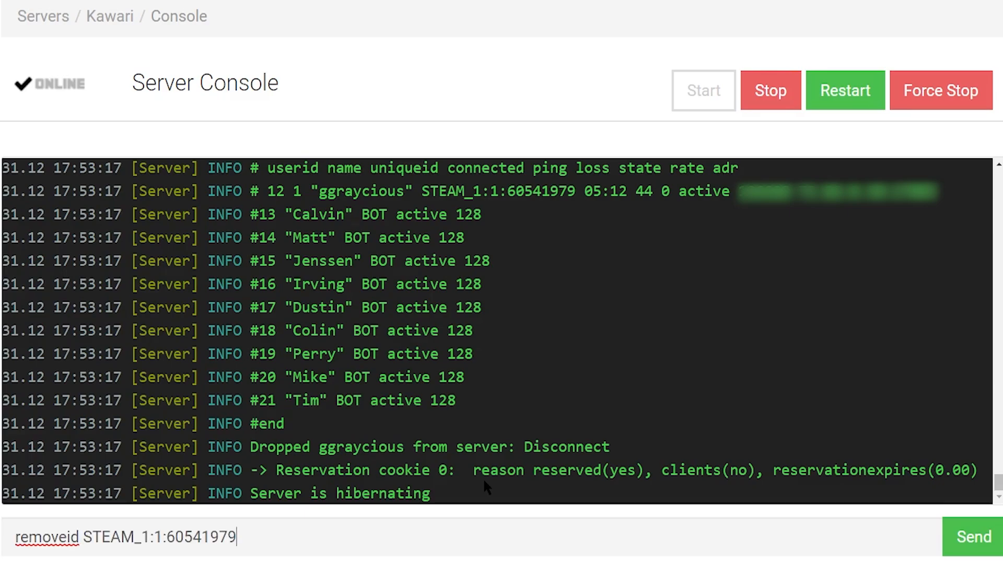
click(973, 536)
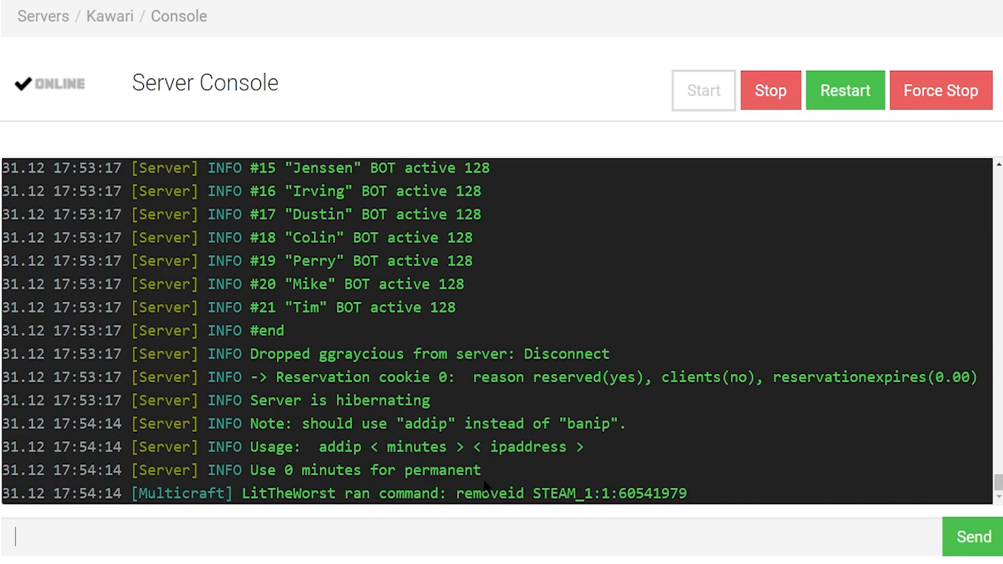
mouse_move(832, 275)
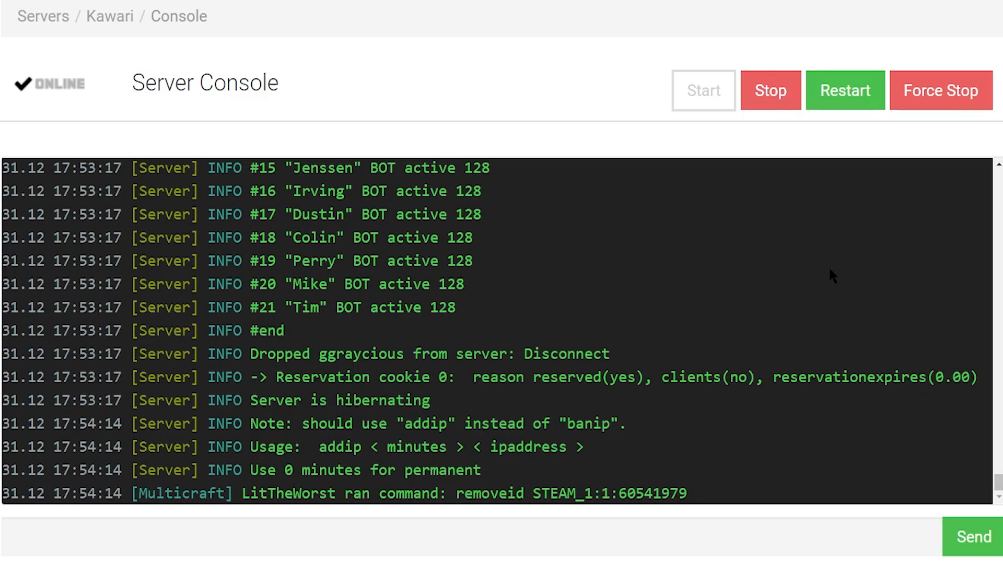
mouse_move(715, 499)
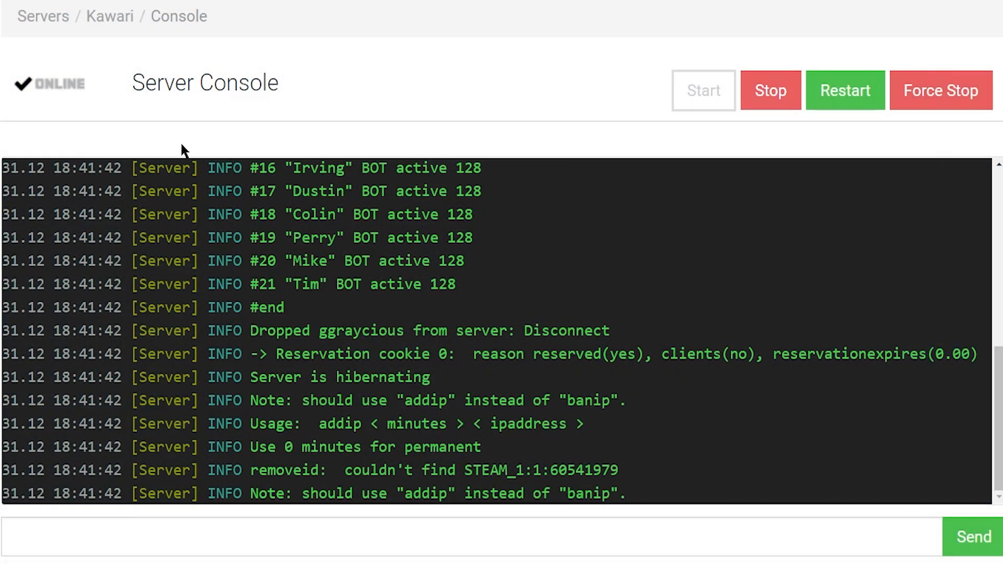
mouse_move(435, 370)
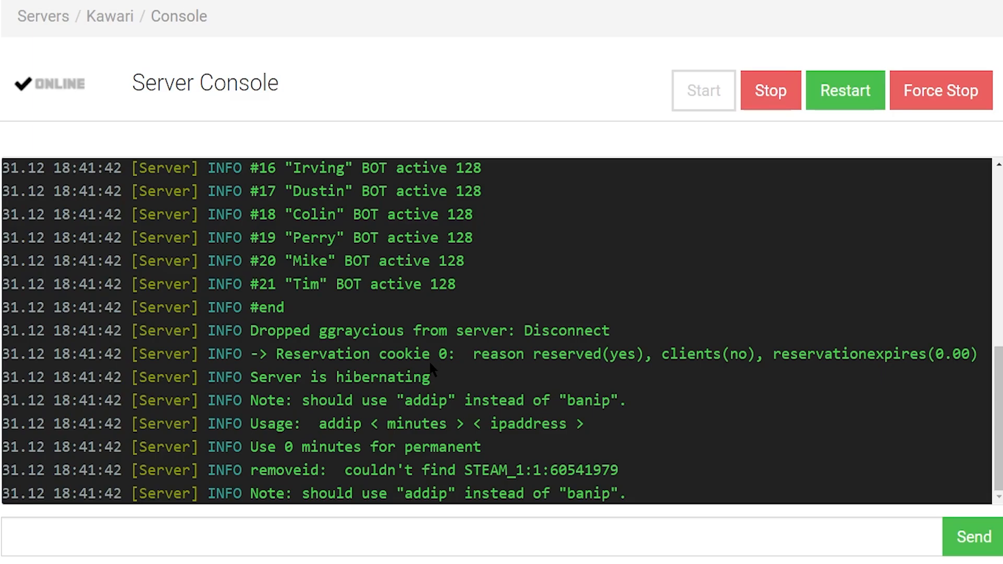
- Check the 'couldn't find' message, then run listid to list currently banned Steam IDs
scroll(down, 3)
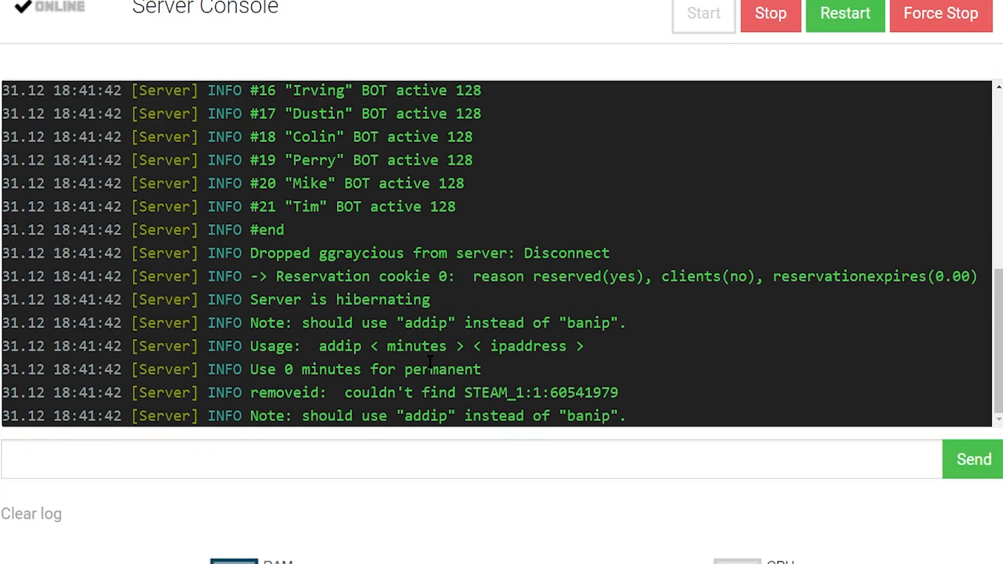
scroll(up, 3)
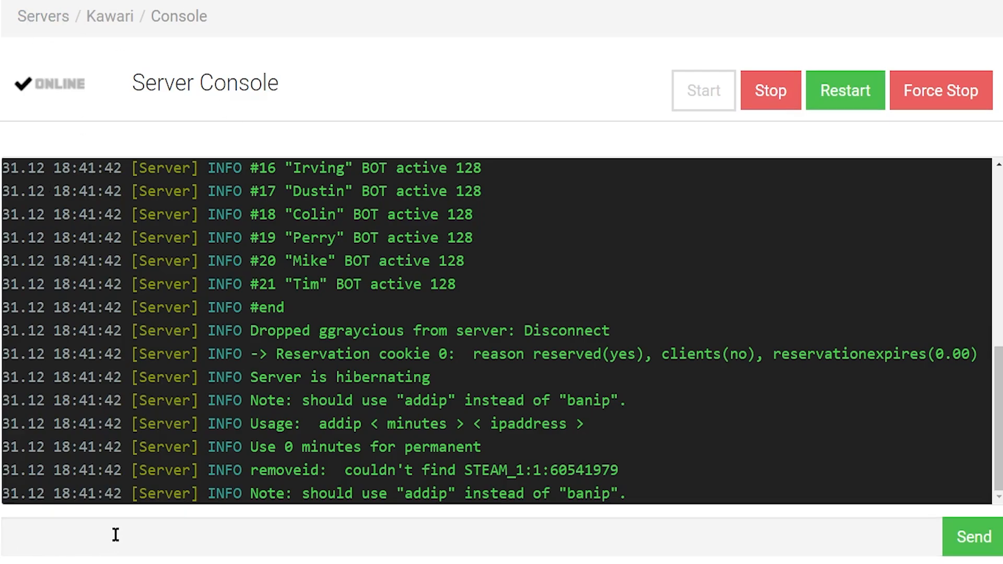
text(lis)
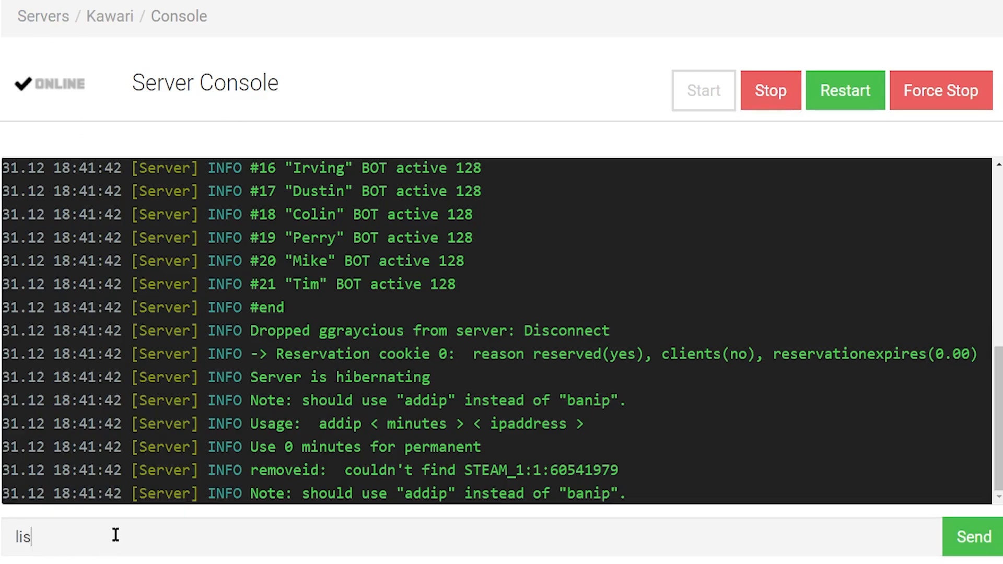
text(id)
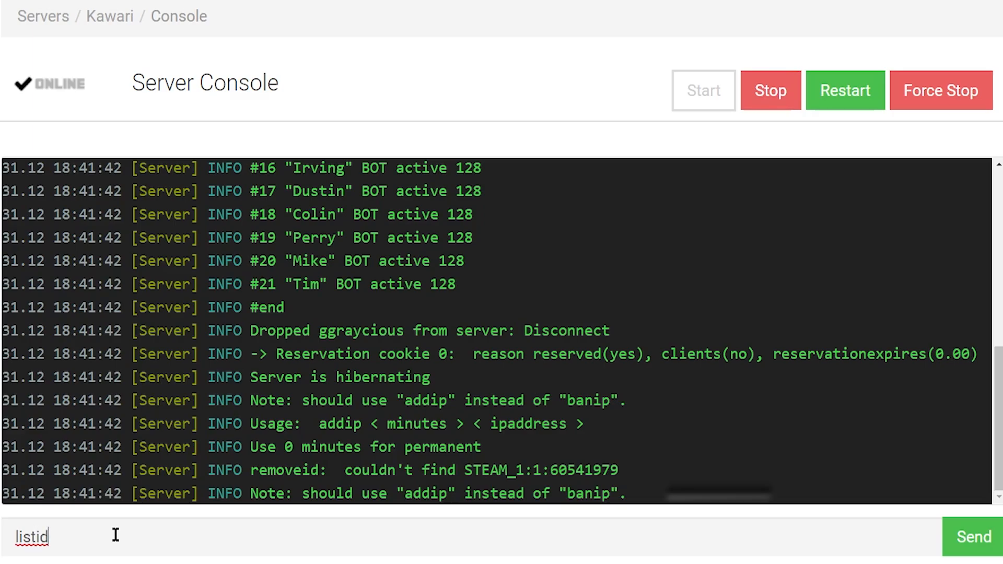
click(975, 536)
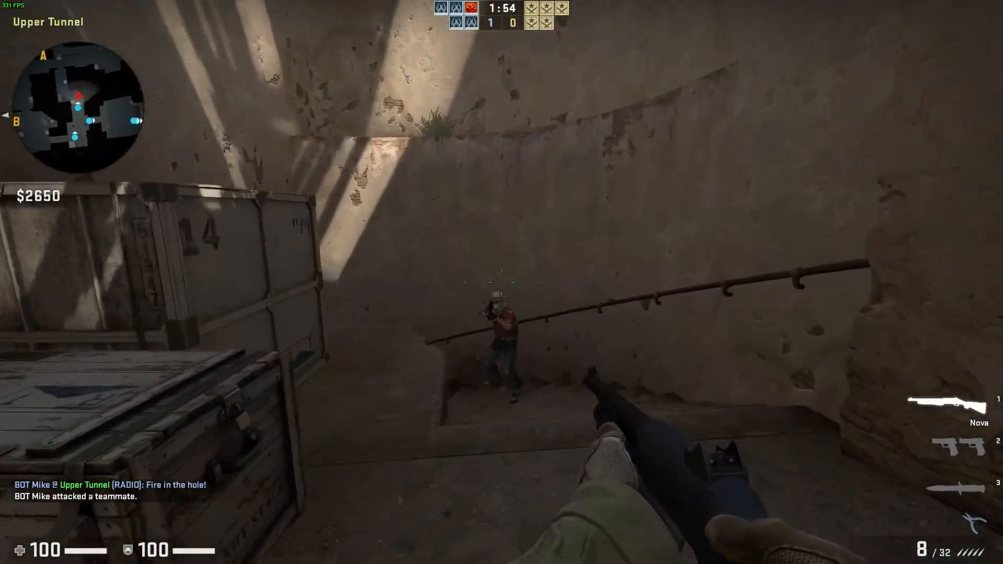
- Fire the Nova twice at BOT Calvin on the Upper Tunnel stairs, killing him
click(501, 275)
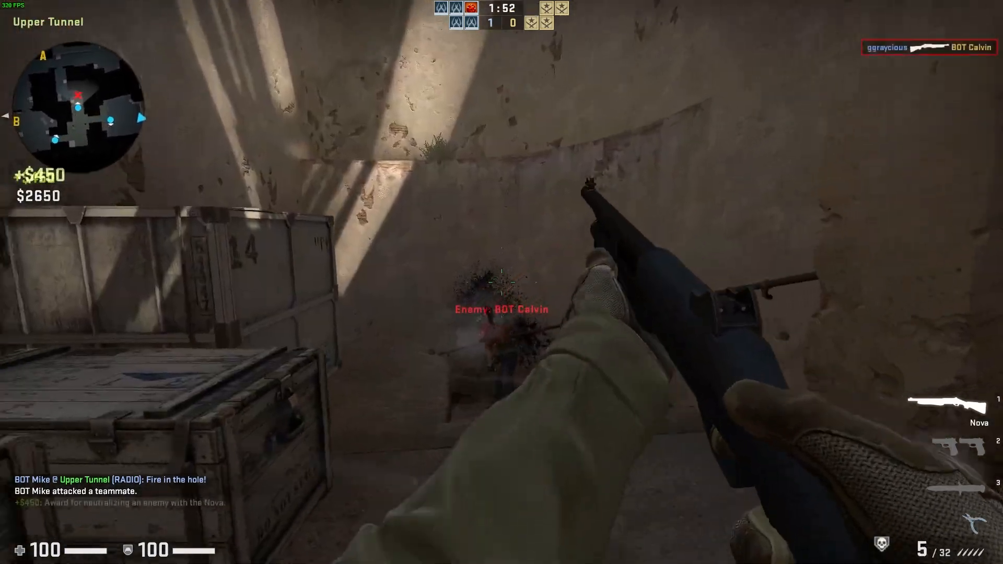
click(501, 282)
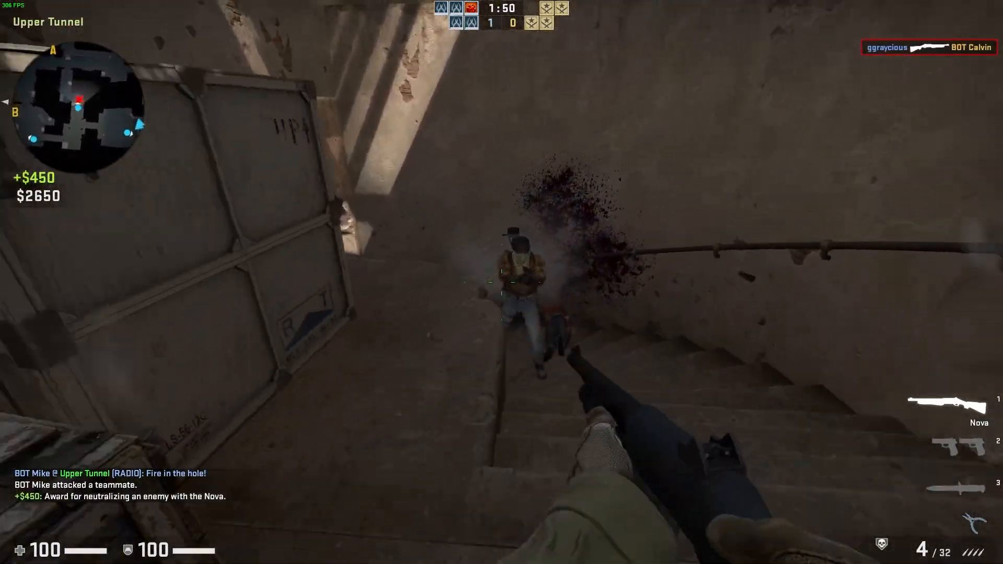